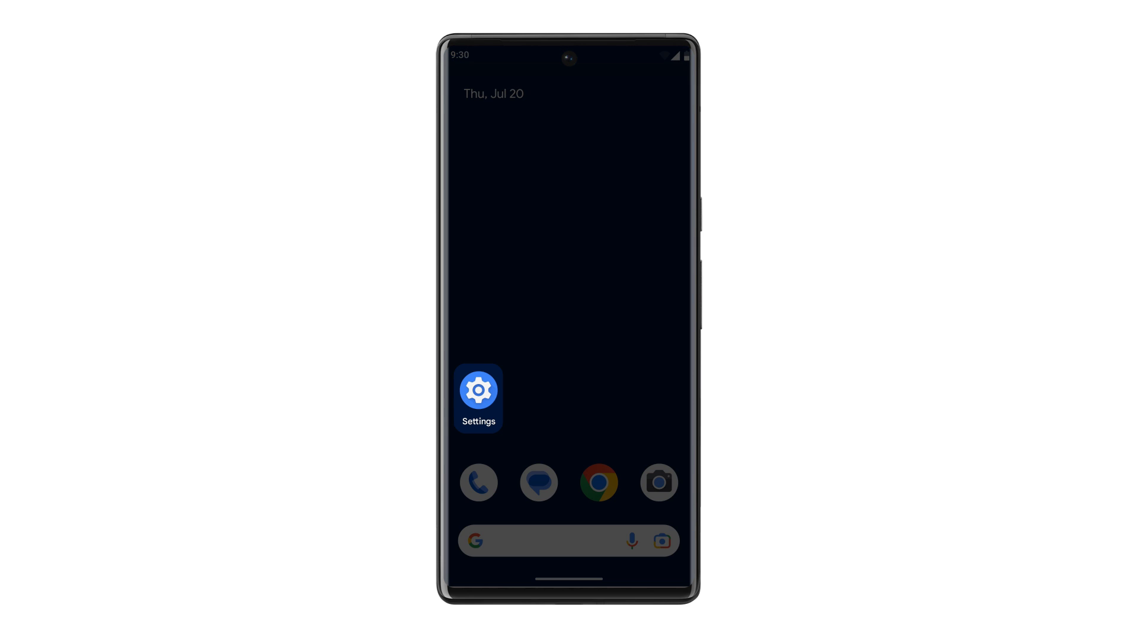
Enable the Select to Speak shortcut in Accessibility, allow full device control, and dismiss the tip
left_click(478, 389)
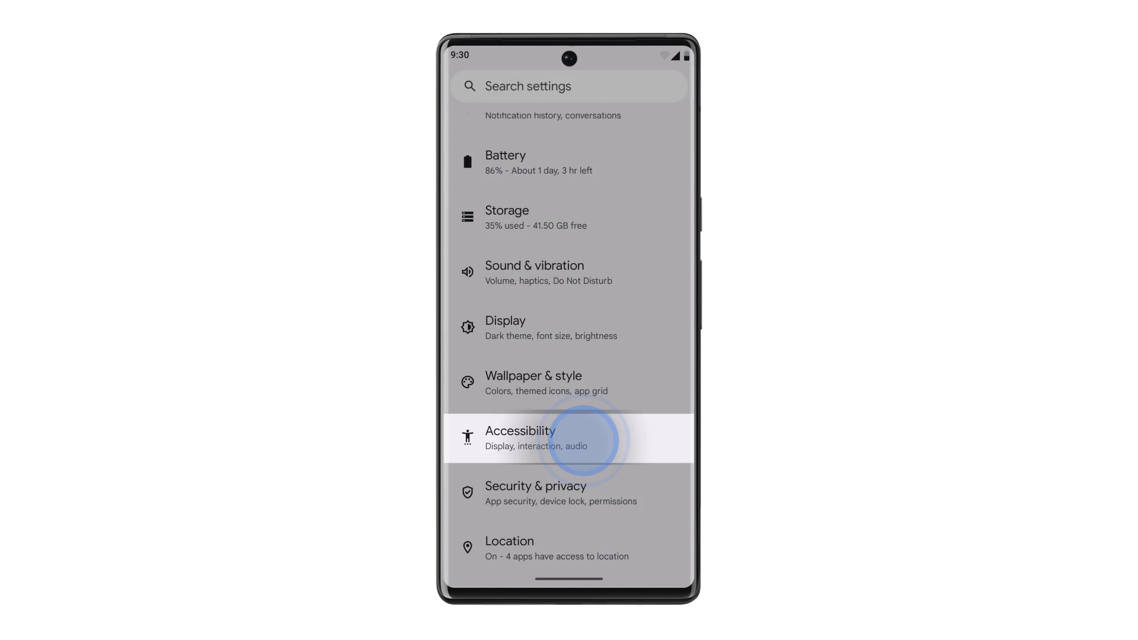
left_click(519, 436)
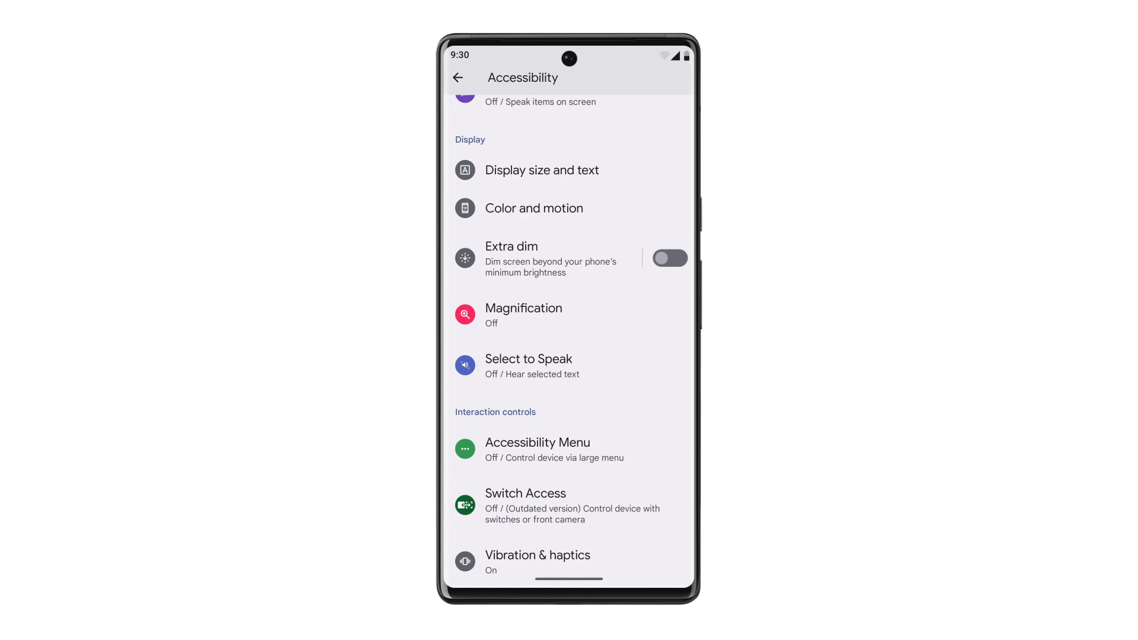
left_click(528, 366)
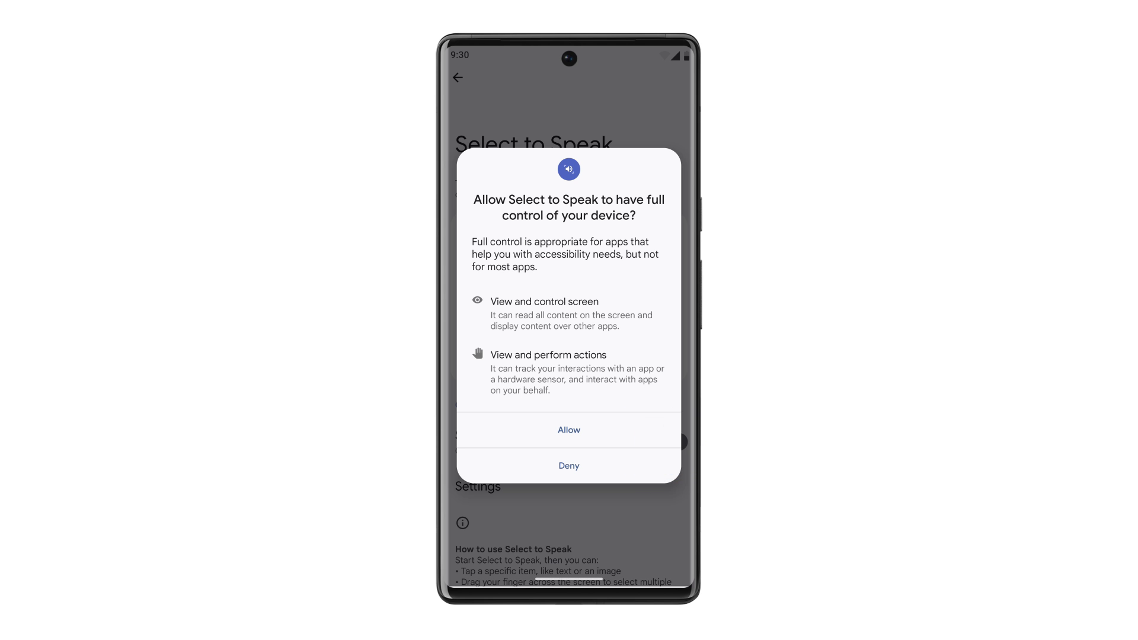
left_click(569, 430)
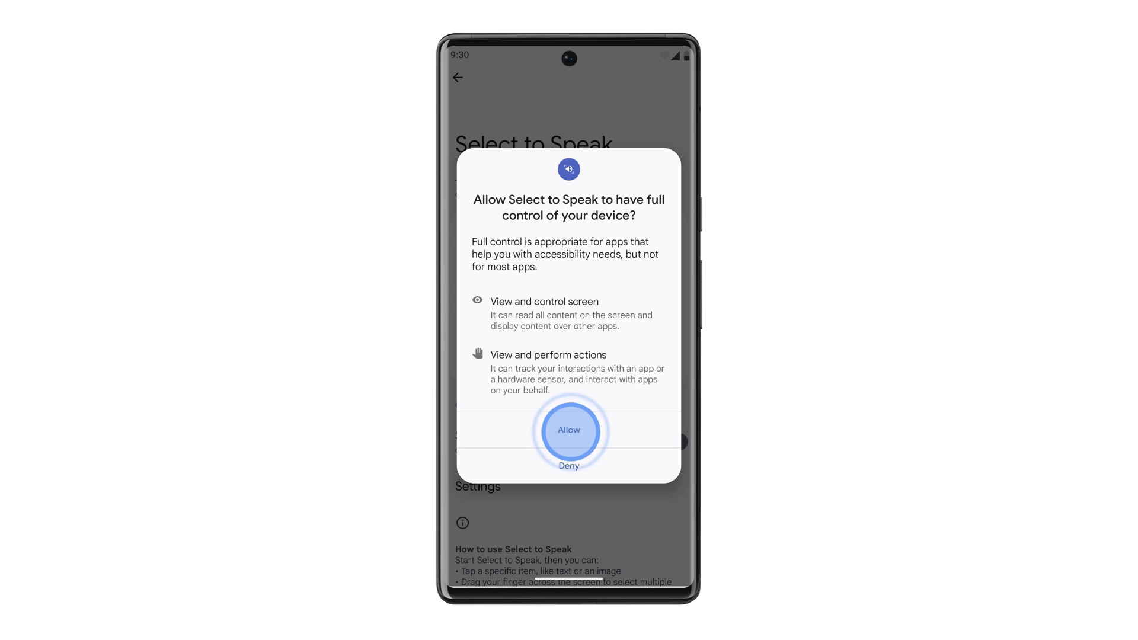
left_click(569, 430)
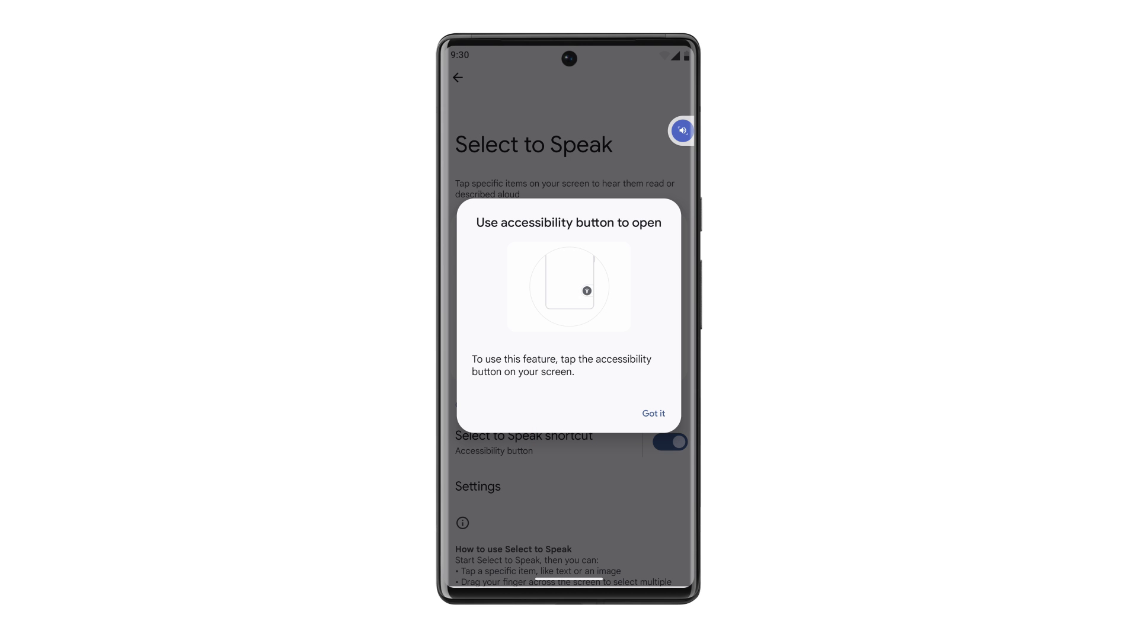
left_click(653, 413)
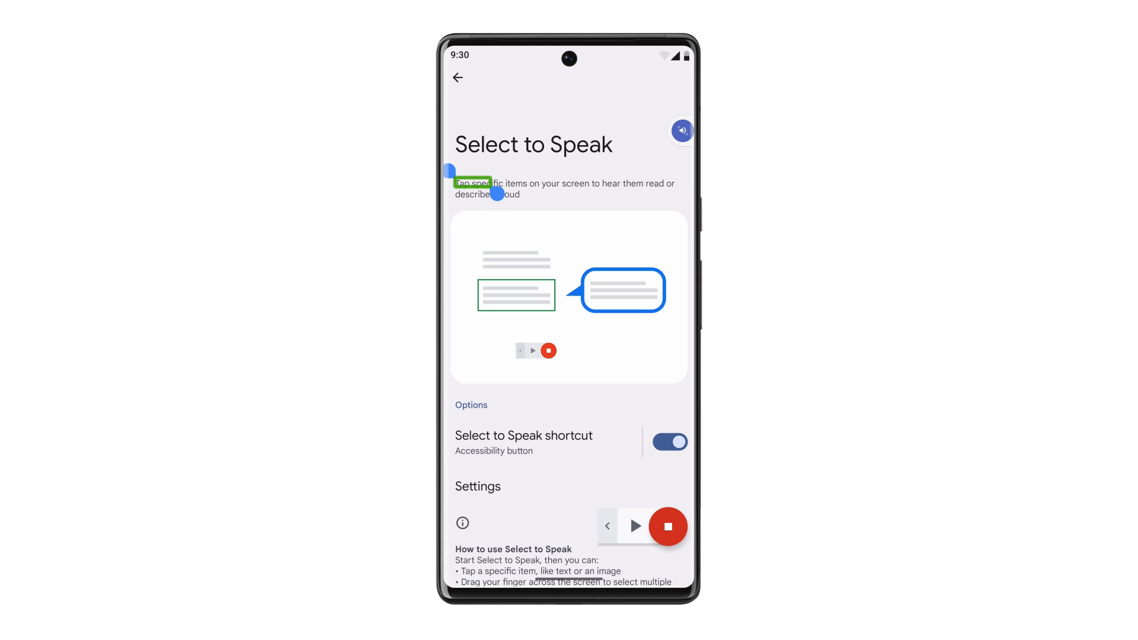
Use the floating Select to Speak button to hear the page description and heading
left_click(634, 527)
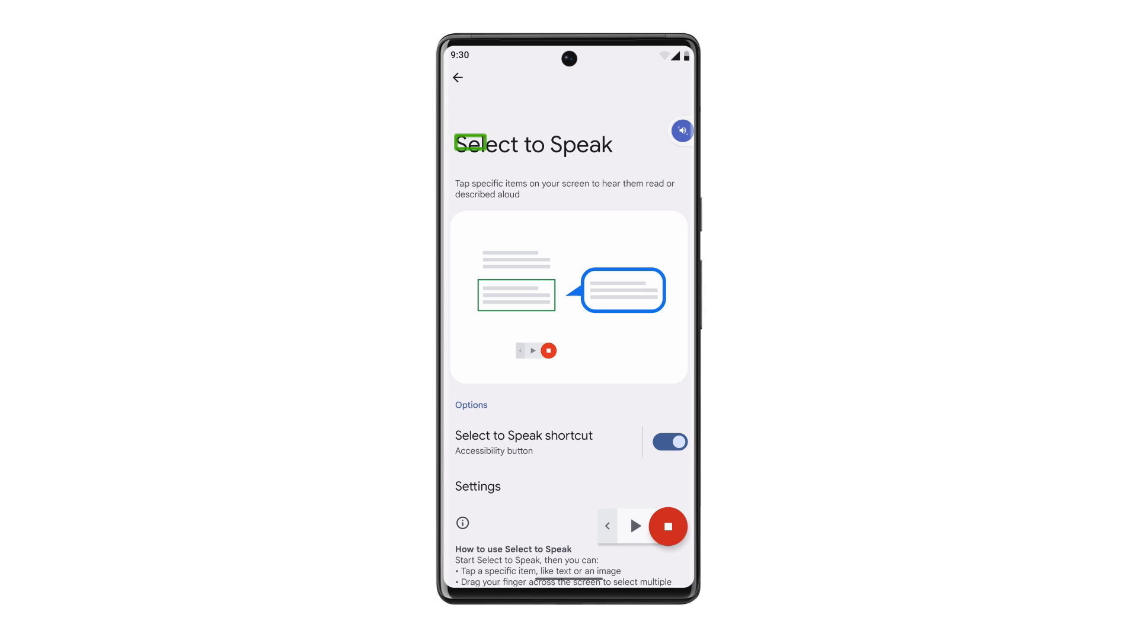
left_click(634, 526)
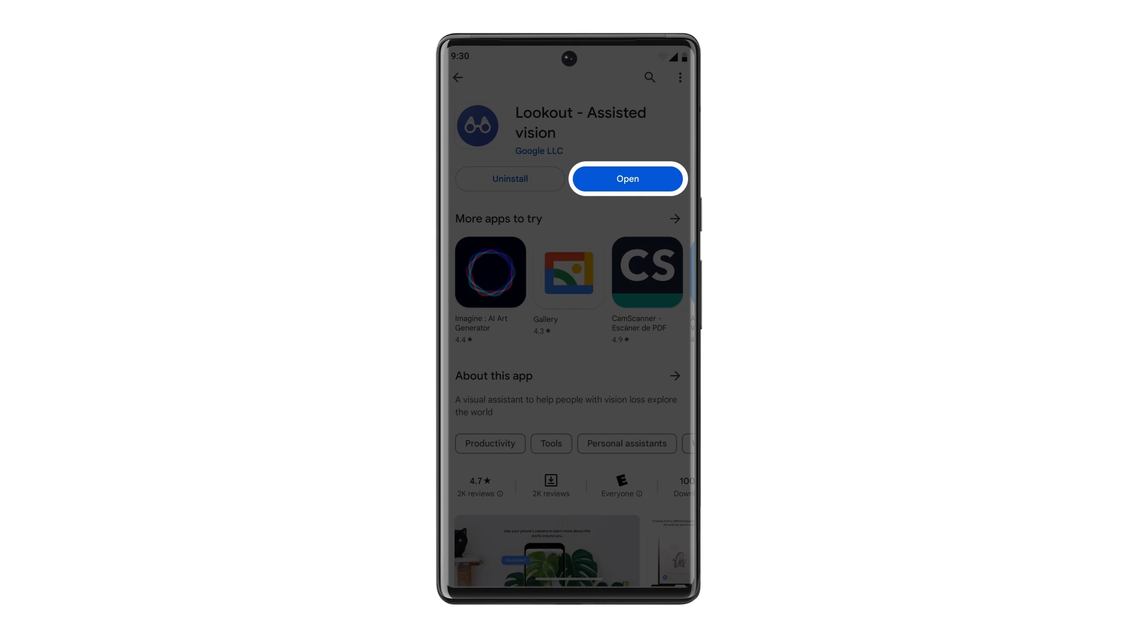
Open Lookout from the Play Store and agree to its usage consent
left_click(628, 179)
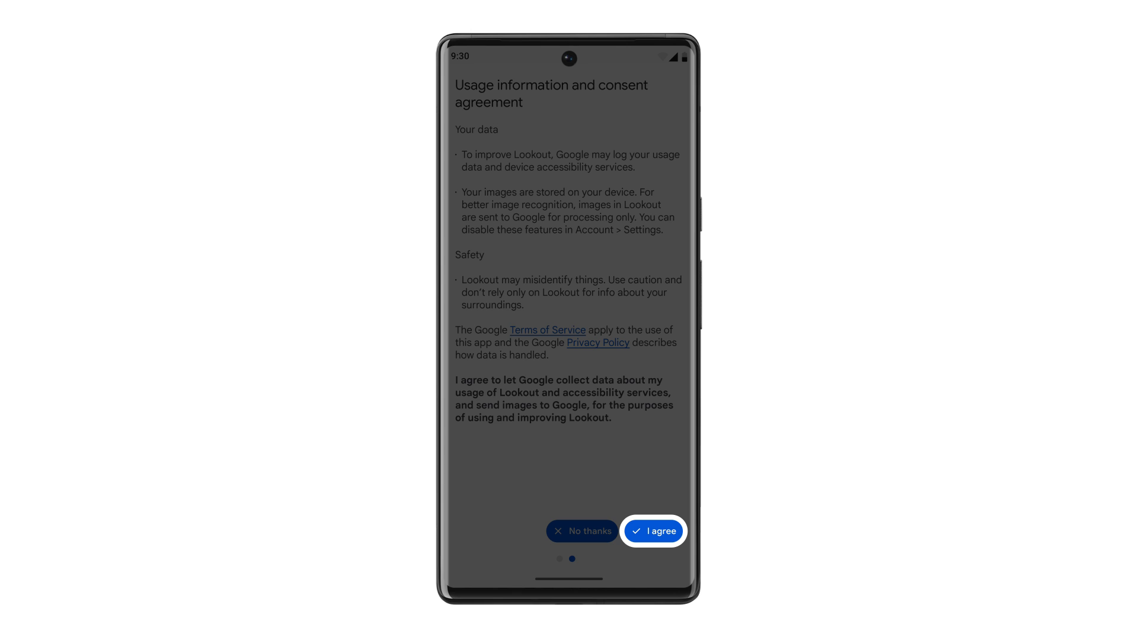
left_click(662, 531)
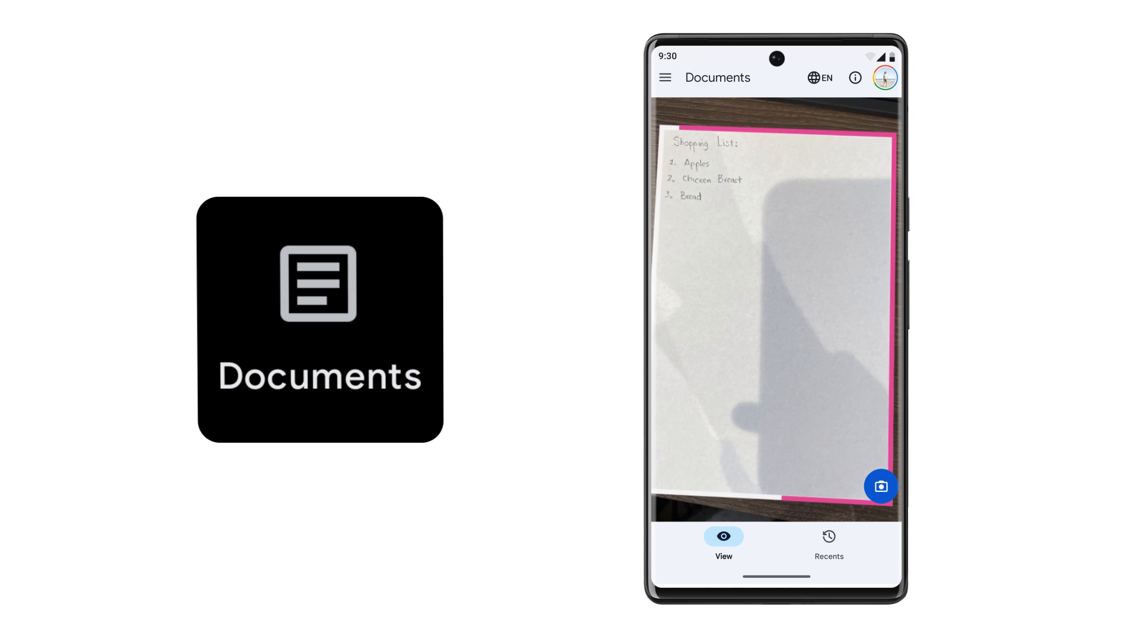
Capture the handwritten shopping list page in Lookout's Documents mode
left_click(881, 487)
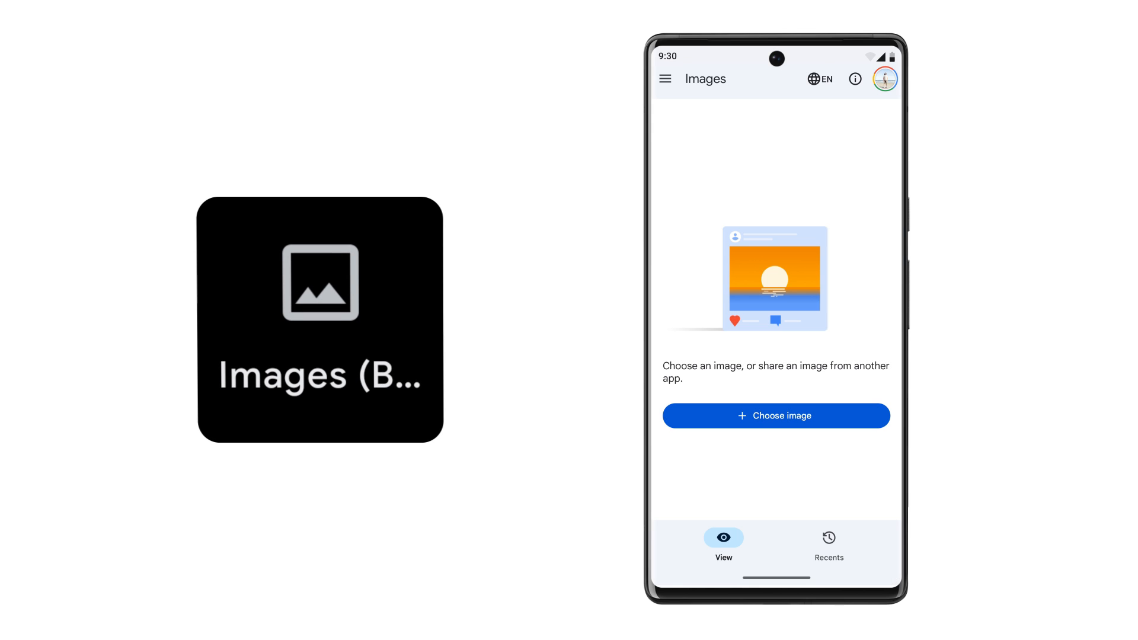
Choose the two-dogs photo in Images mode and pause its spoken description
left_click(776, 416)
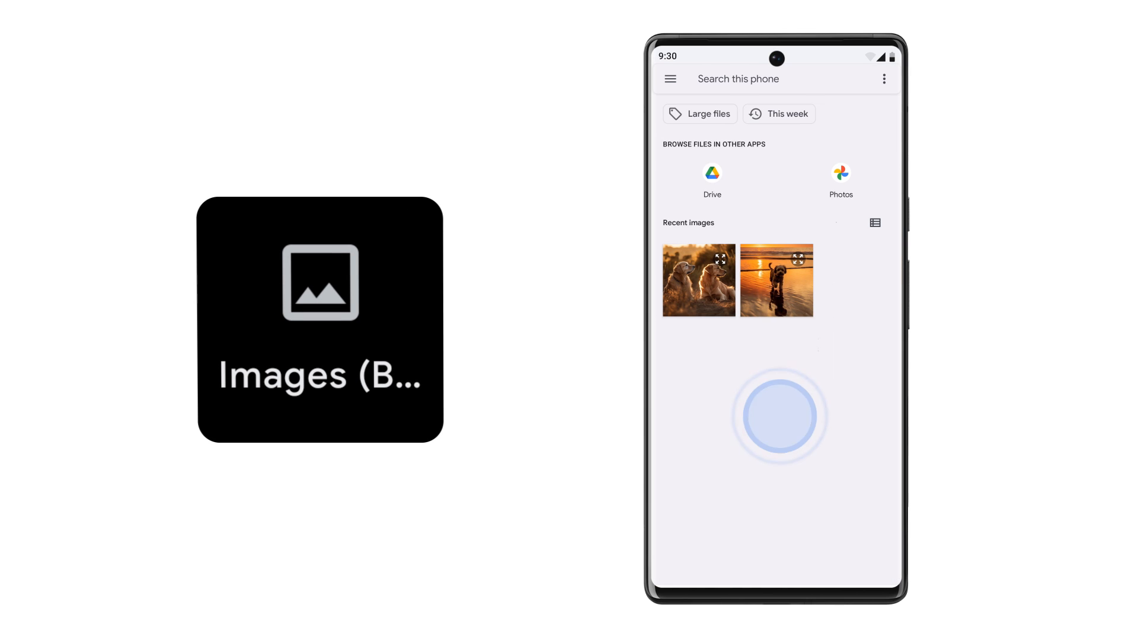
left_click(699, 279)
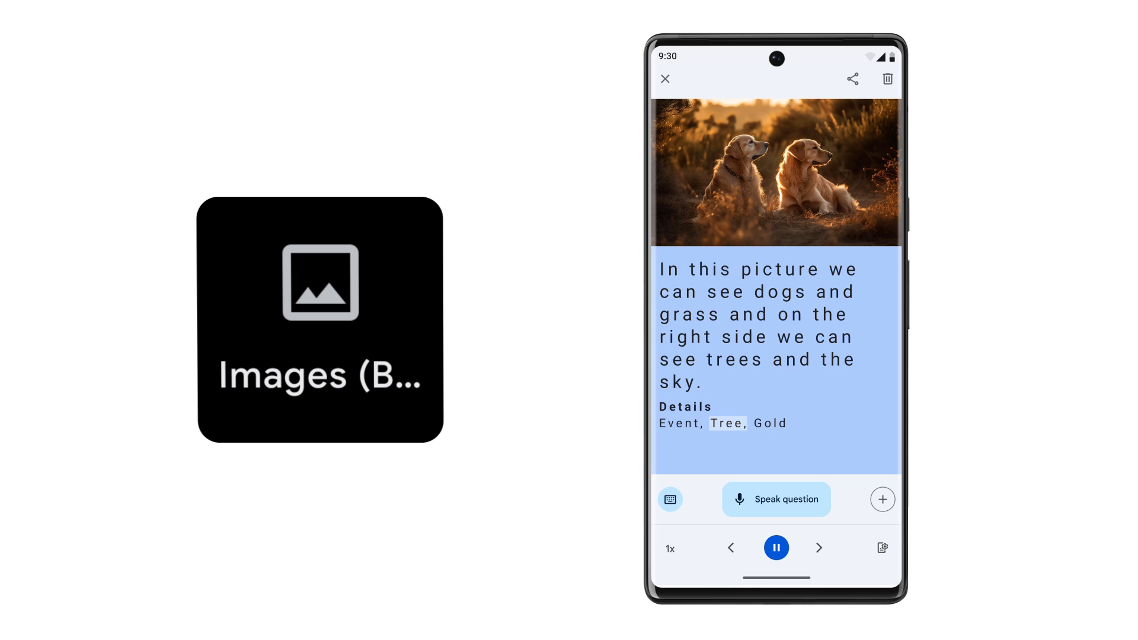
left_click(775, 547)
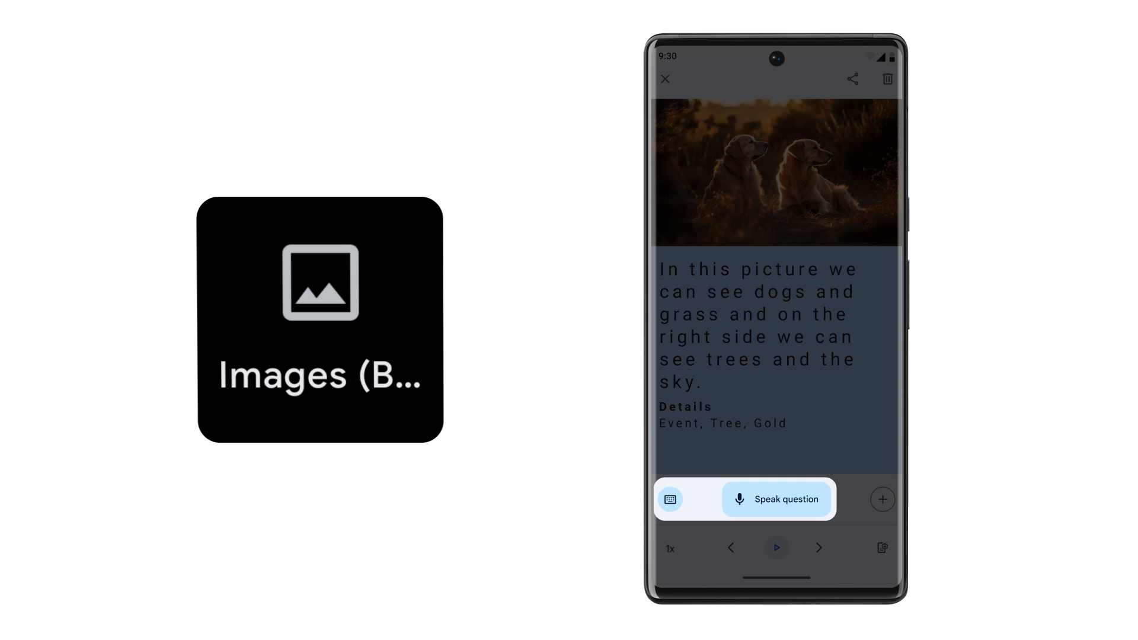
Ask Lookout a spoken question about the photo's background
left_click(776, 500)
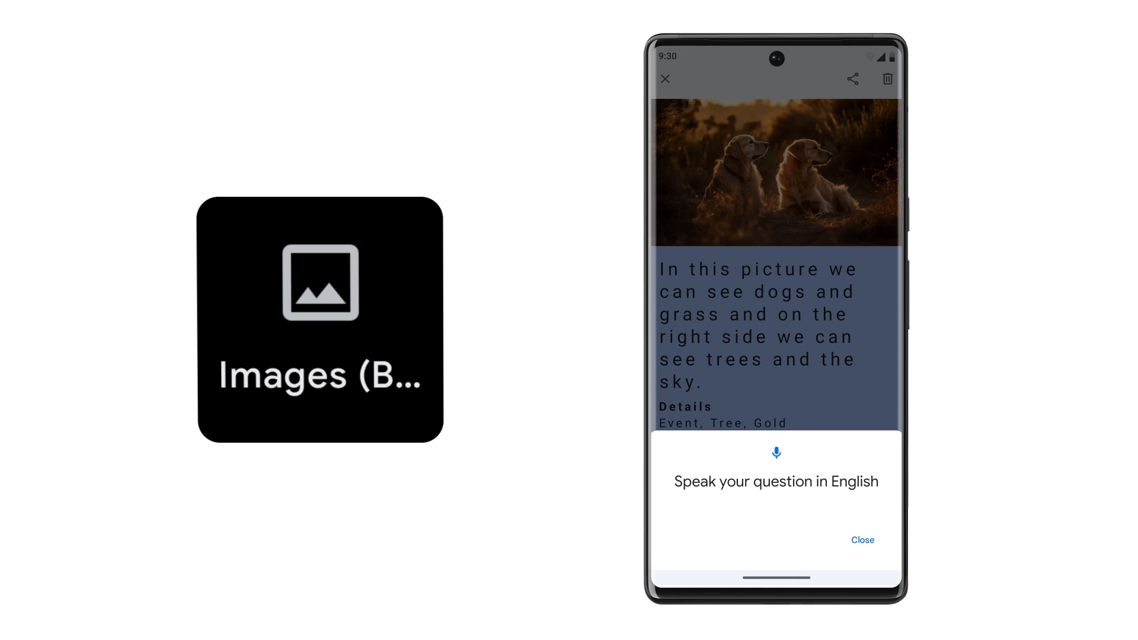
left_click(862, 540)
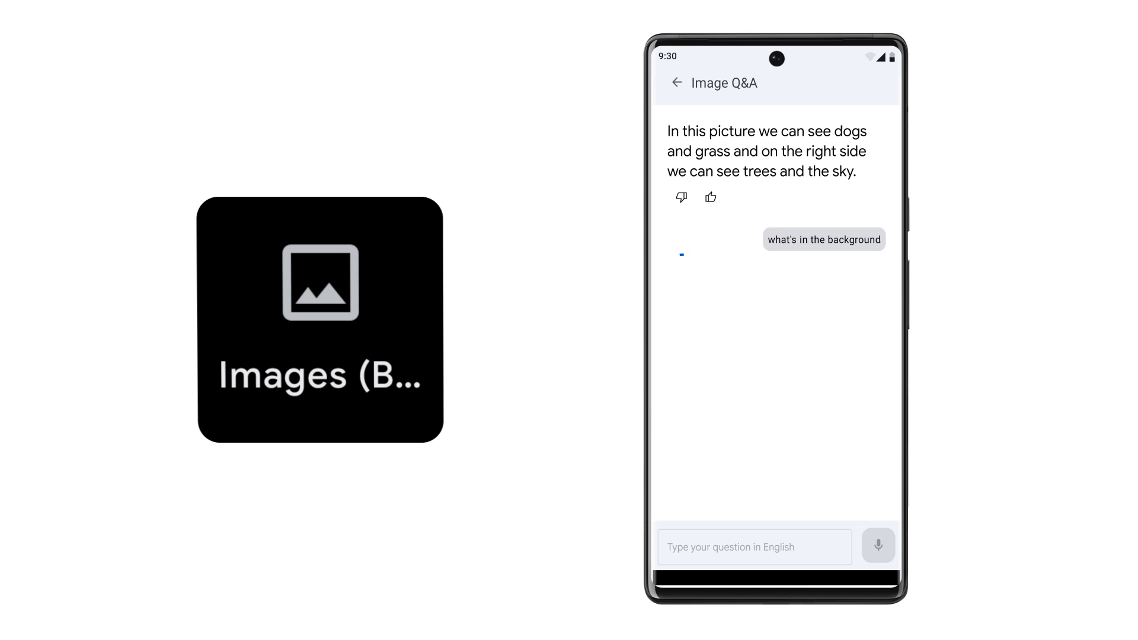
left_click(878, 545)
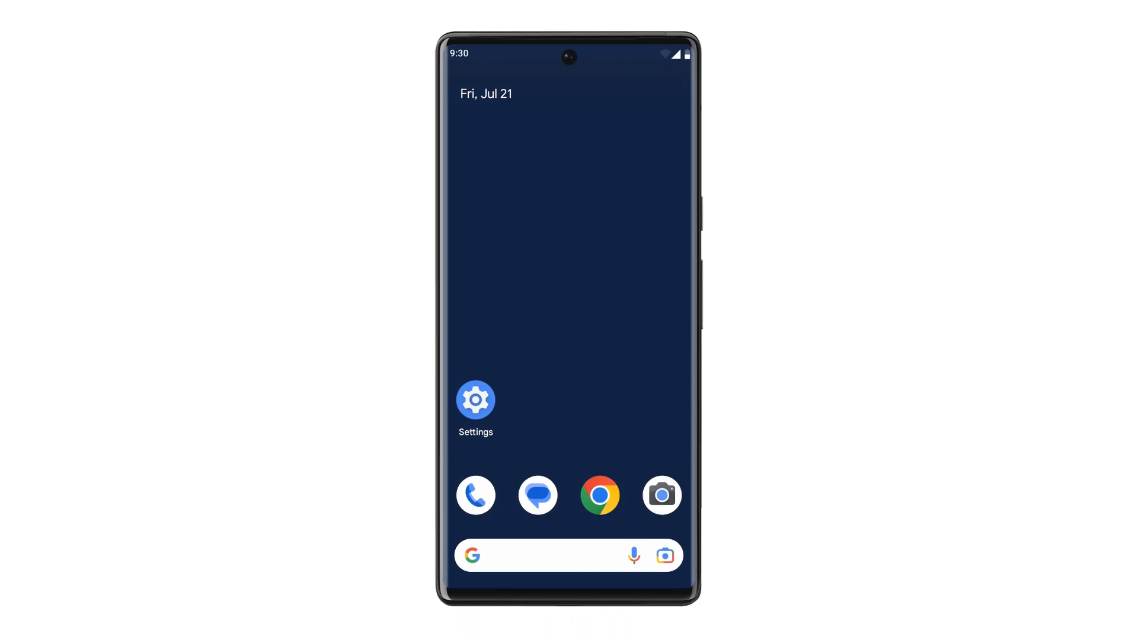
Turn on the Magnification shortcut, acknowledge the tip, and save full-screen magnification
left_click(476, 400)
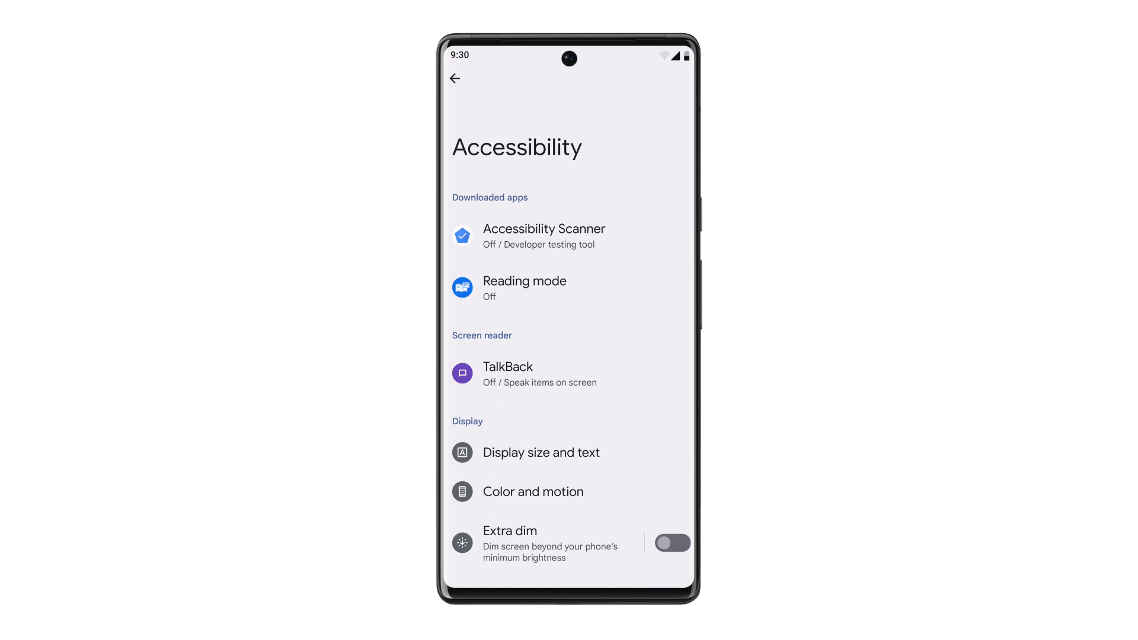
scroll("down", 3)
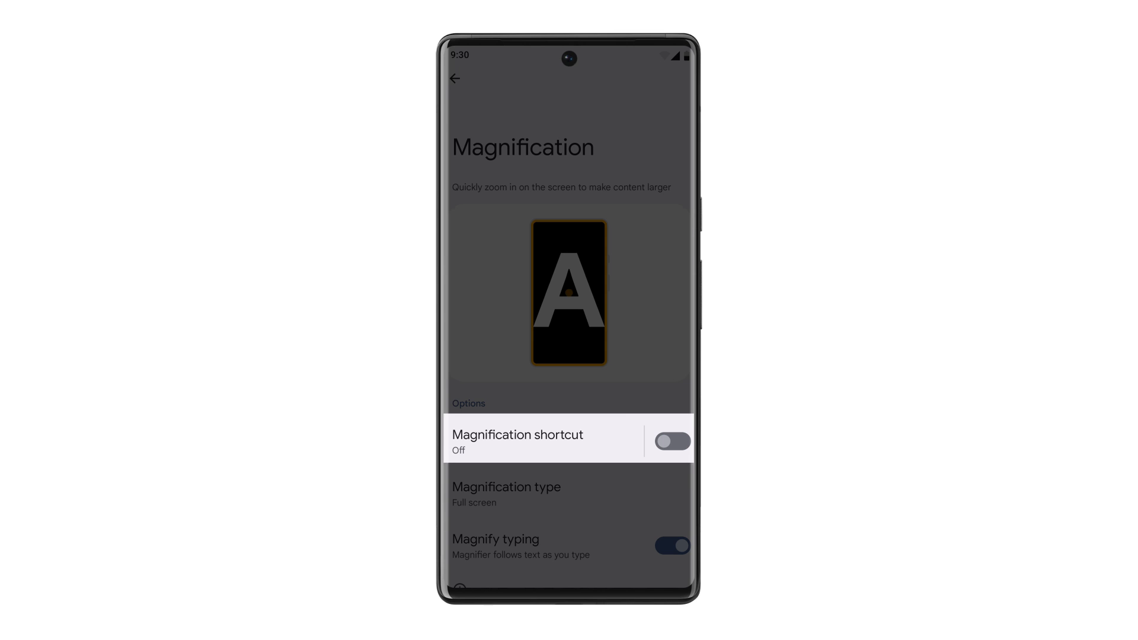
left_click(670, 442)
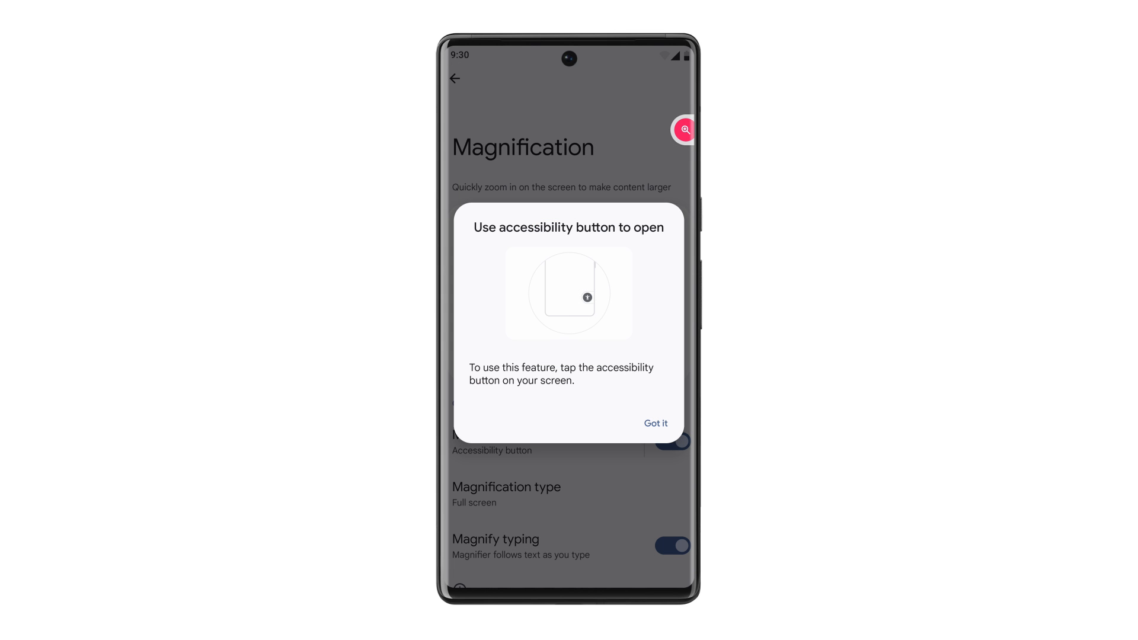
left_click(654, 423)
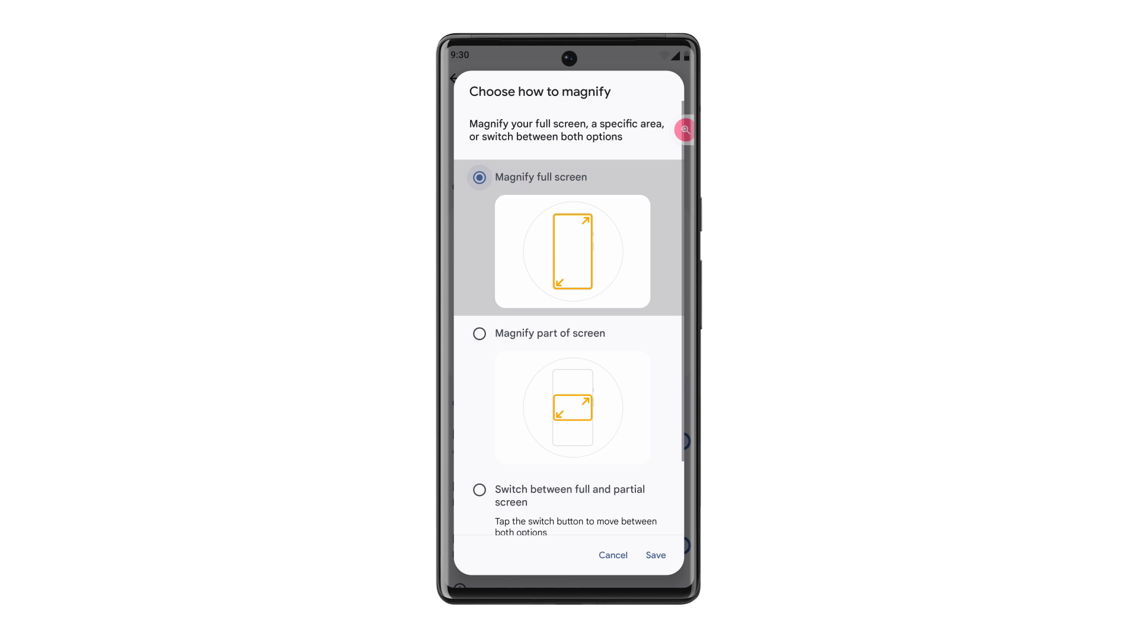
left_click(654, 556)
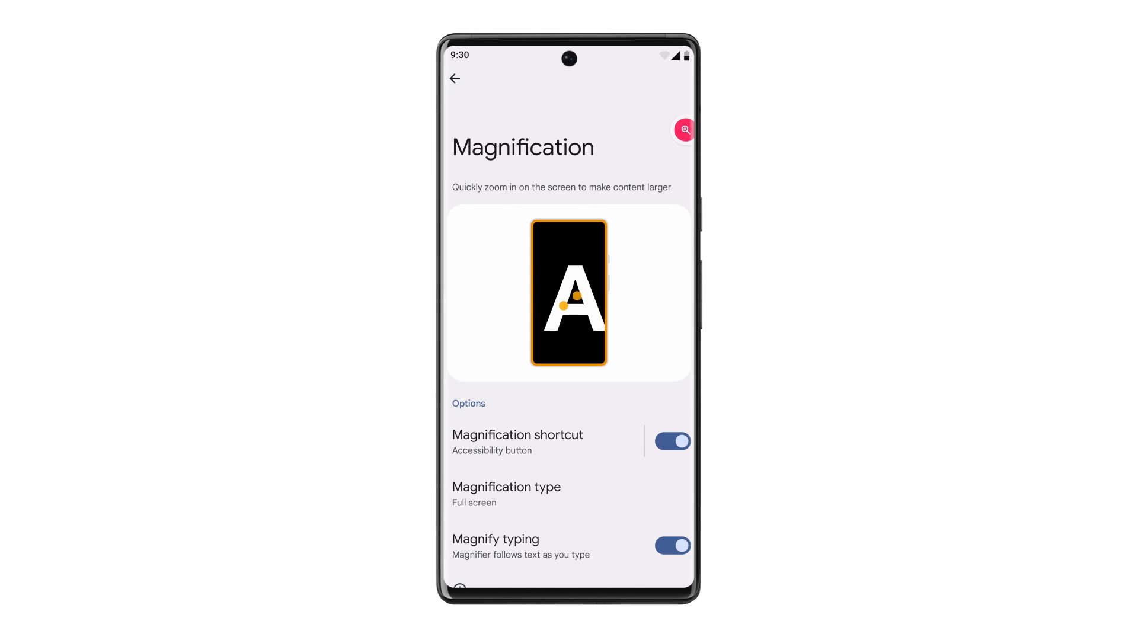
Save 'Magnify part of screen' as the type, then reopen and browse the other options
left_click(506, 494)
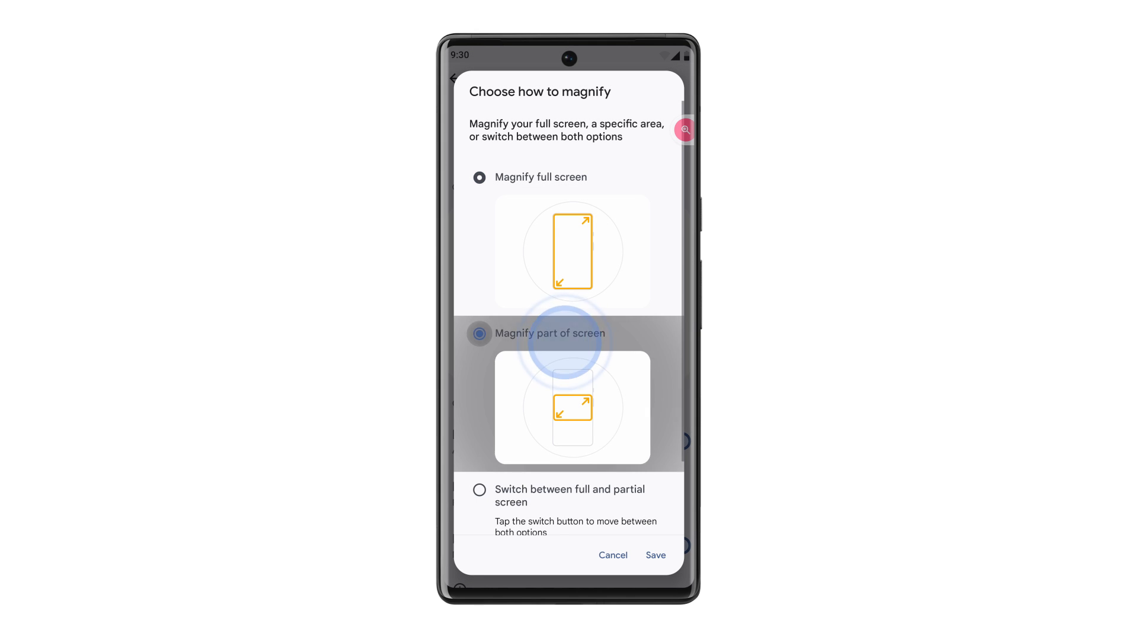
left_click(654, 556)
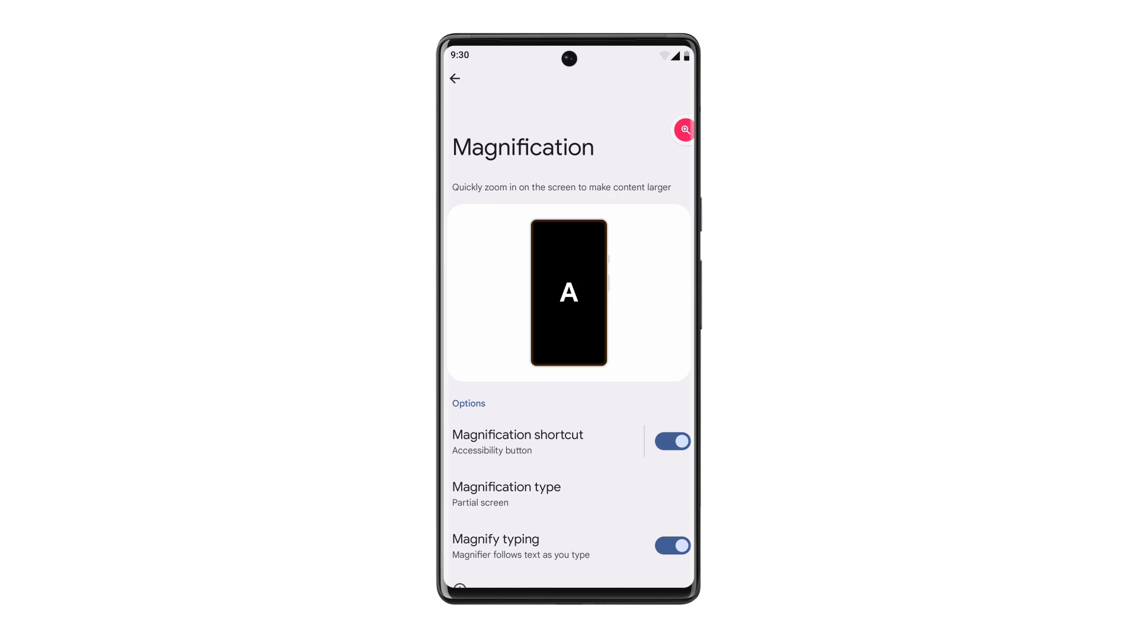
left_click(506, 494)
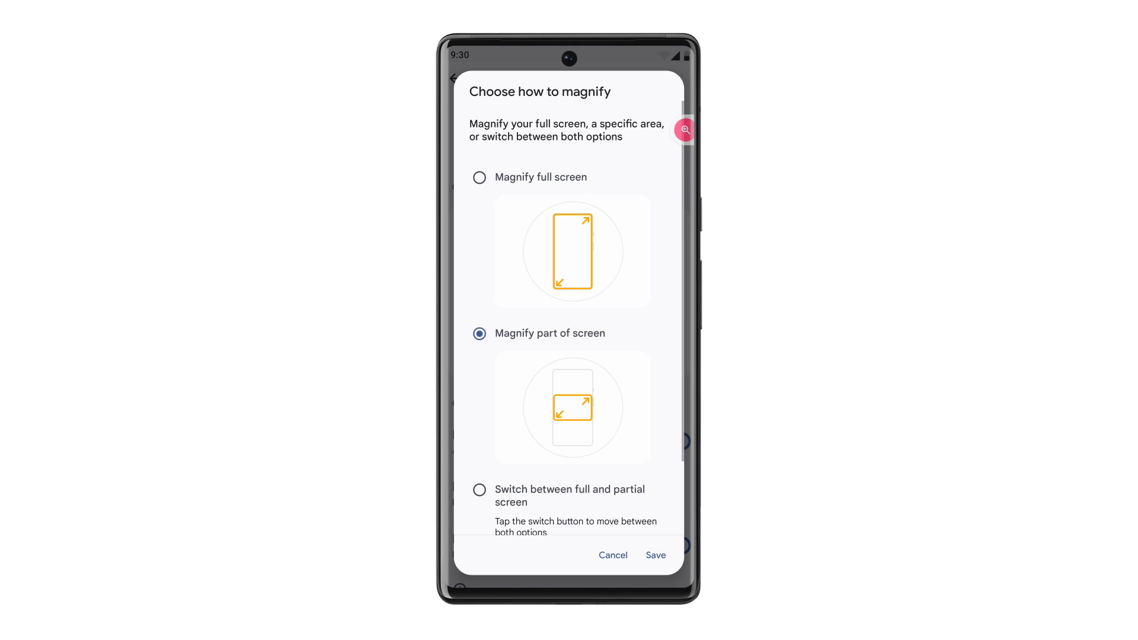
scroll("down", 3)
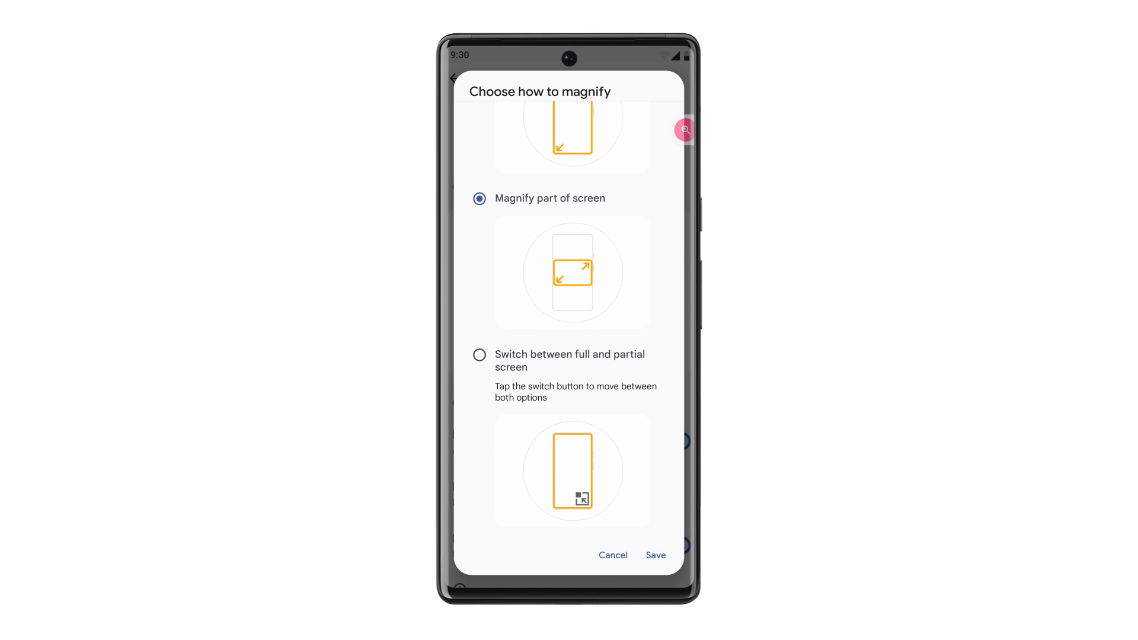
left_click(654, 555)
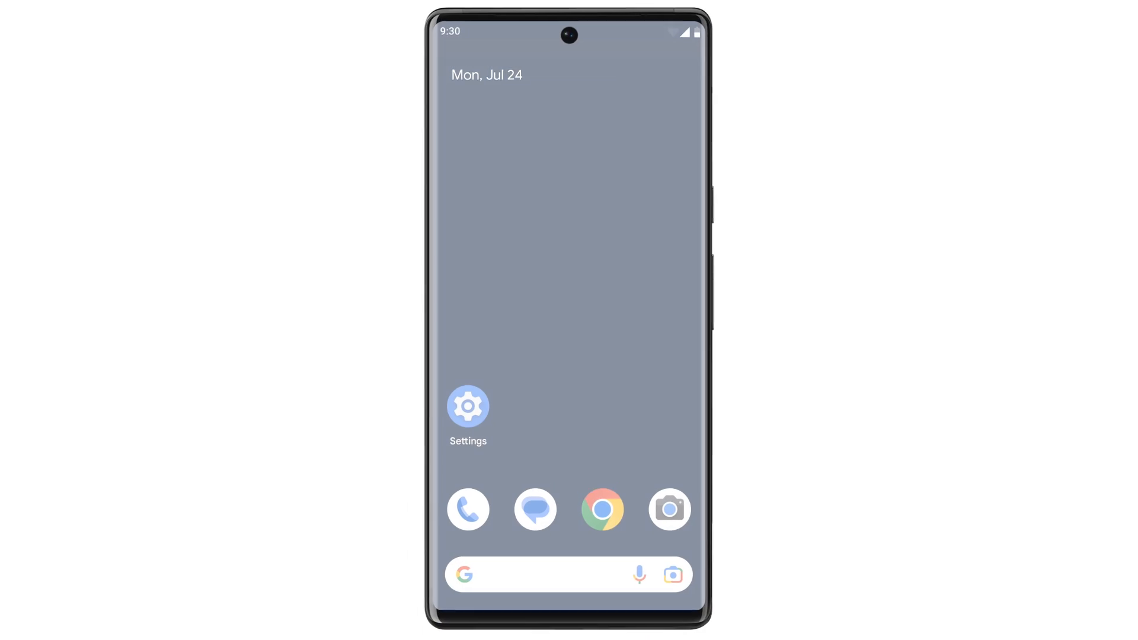
Switch on 'Pinch to zoom conversation text' in Messages settings, then go back
left_click(535, 509)
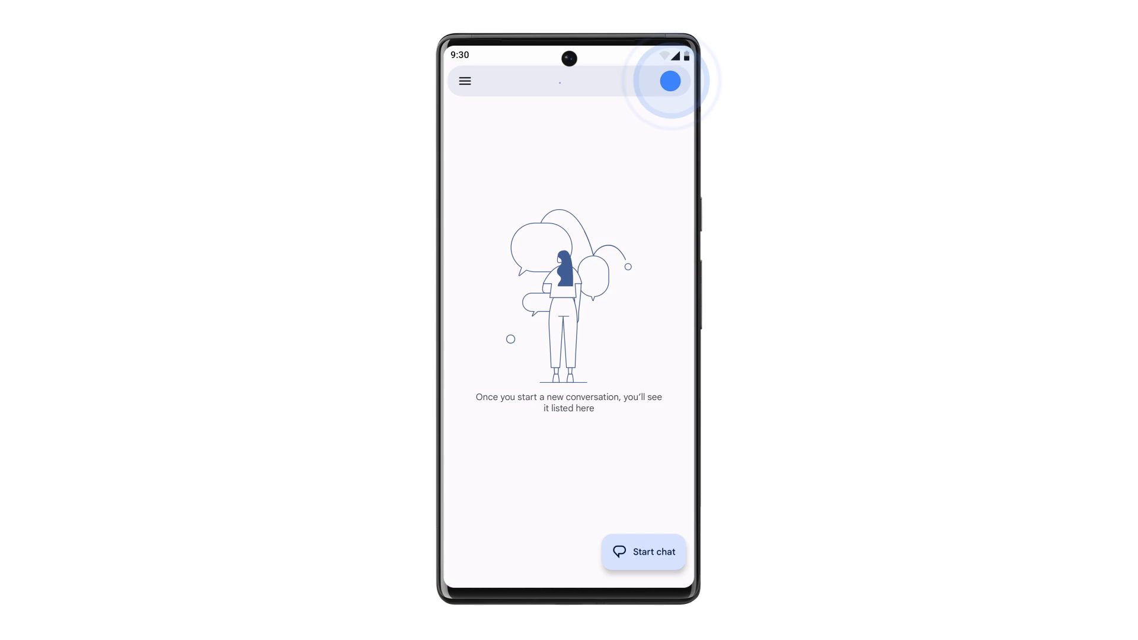
left_click(669, 81)
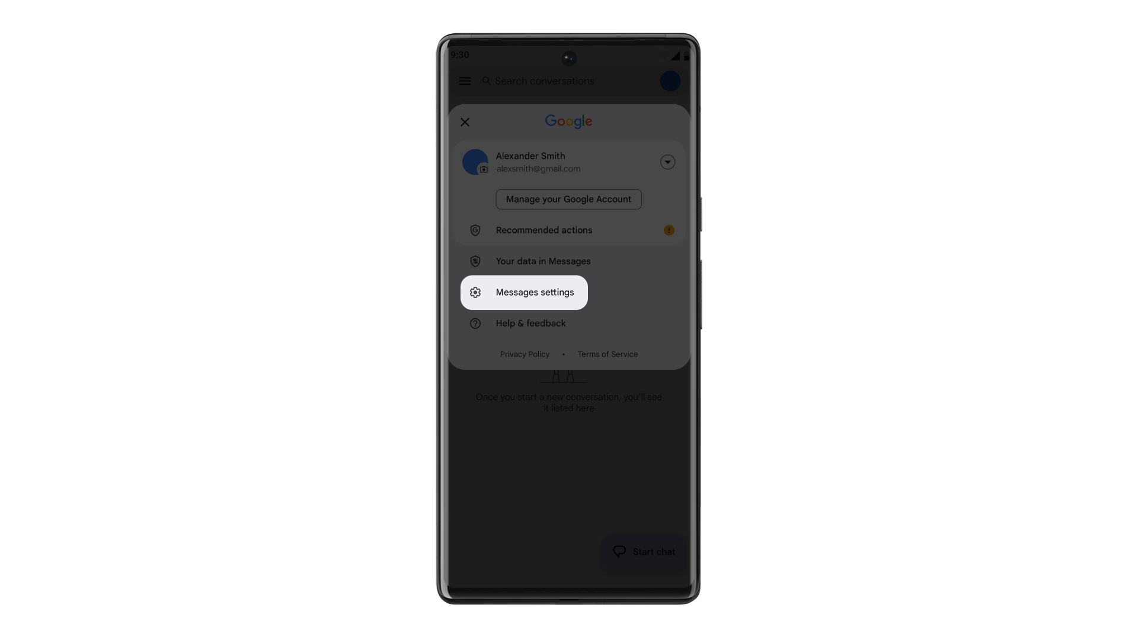
left_click(523, 291)
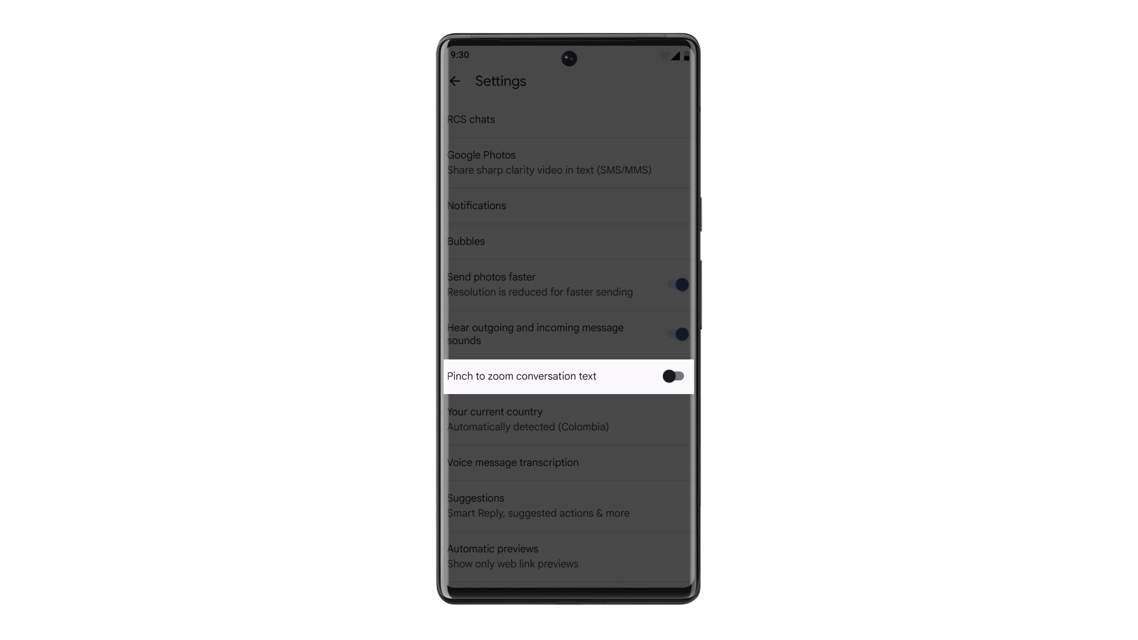
left_click(677, 376)
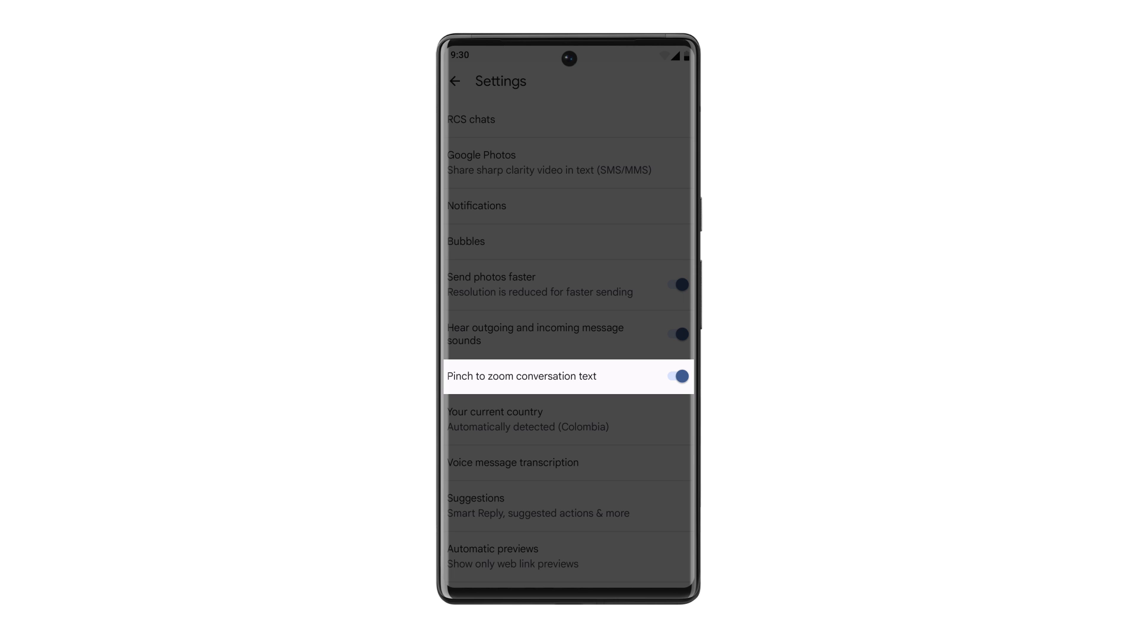
left_click(455, 81)
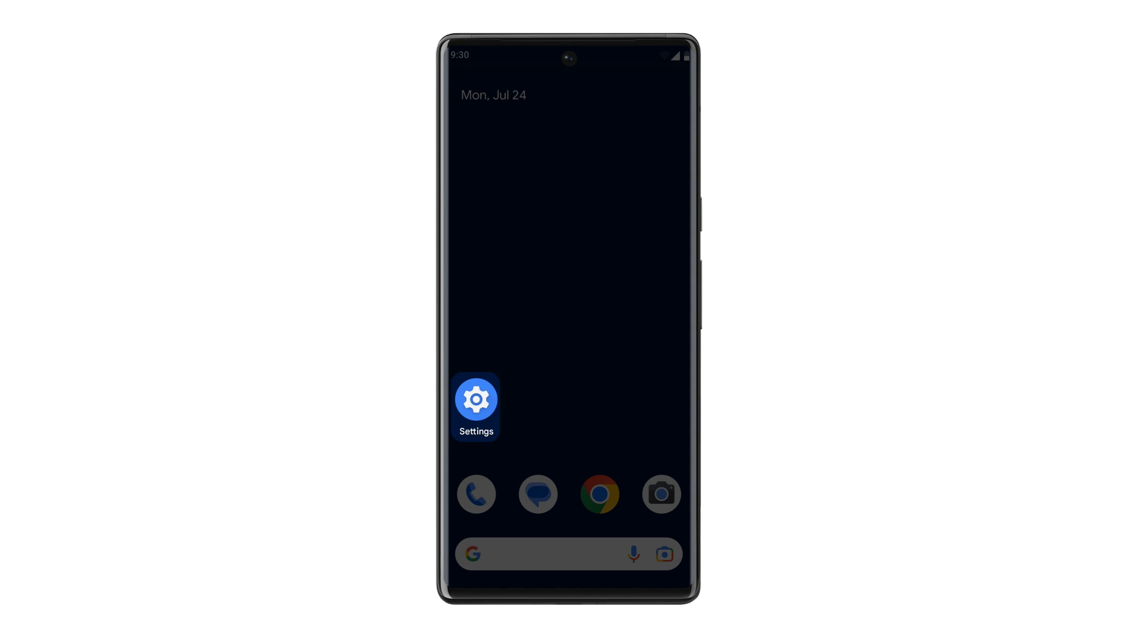
Toggle on Extra dim from the Accessibility settings page
left_click(476, 400)
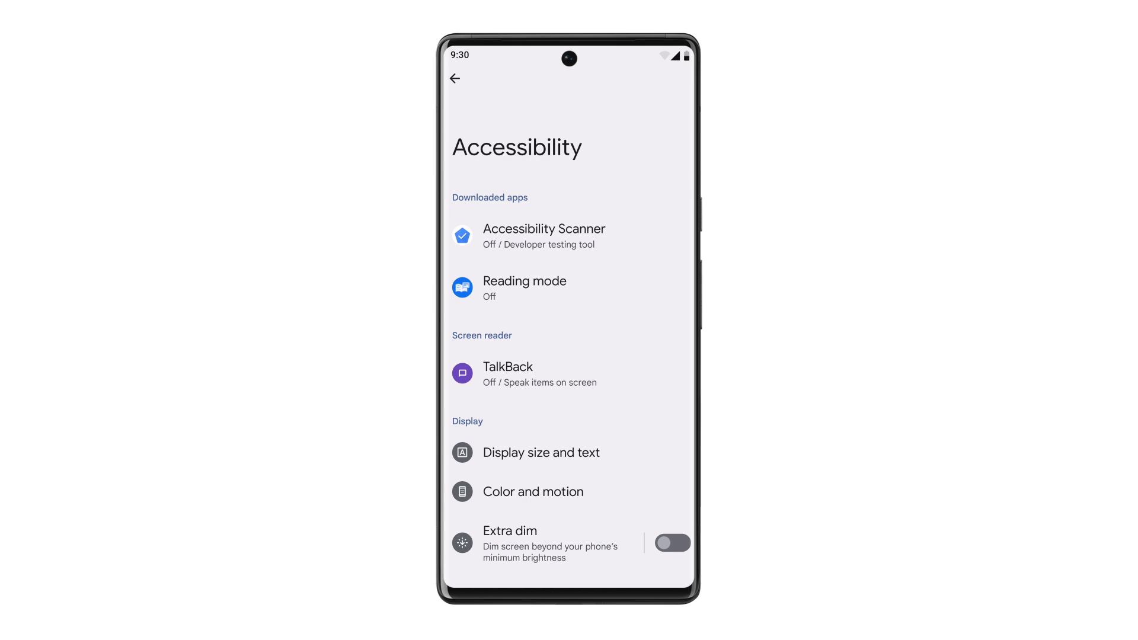
left_click(671, 543)
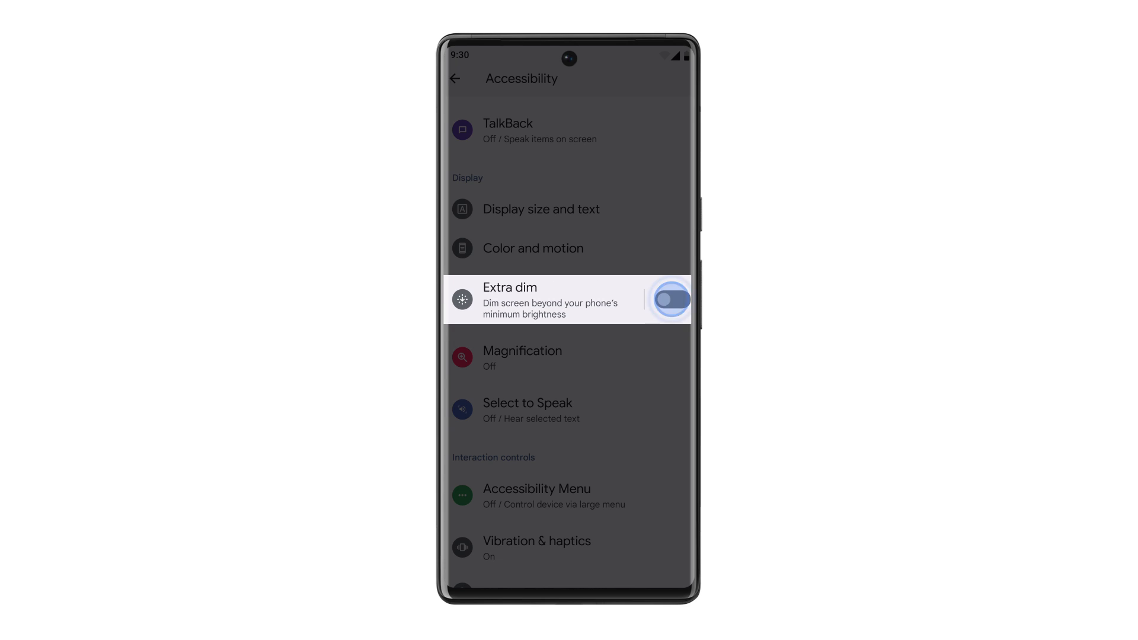
left_click(670, 298)
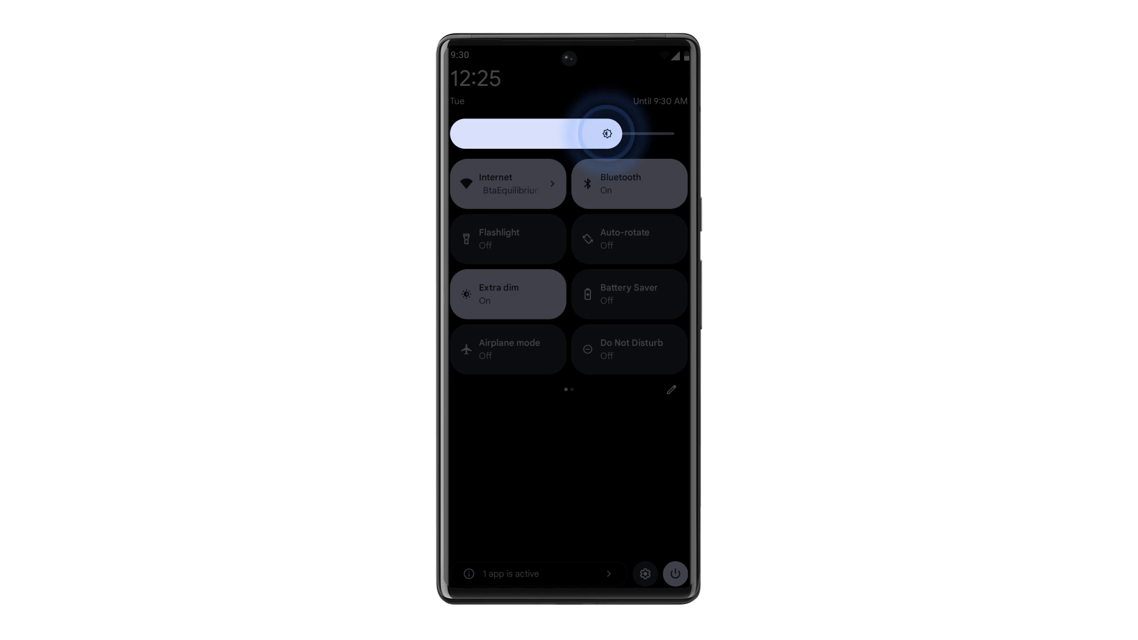
Lower brightness to minimum, set Extra dim intensity to the middle, and return home
left_click_drag(608, 133, 465, 134)
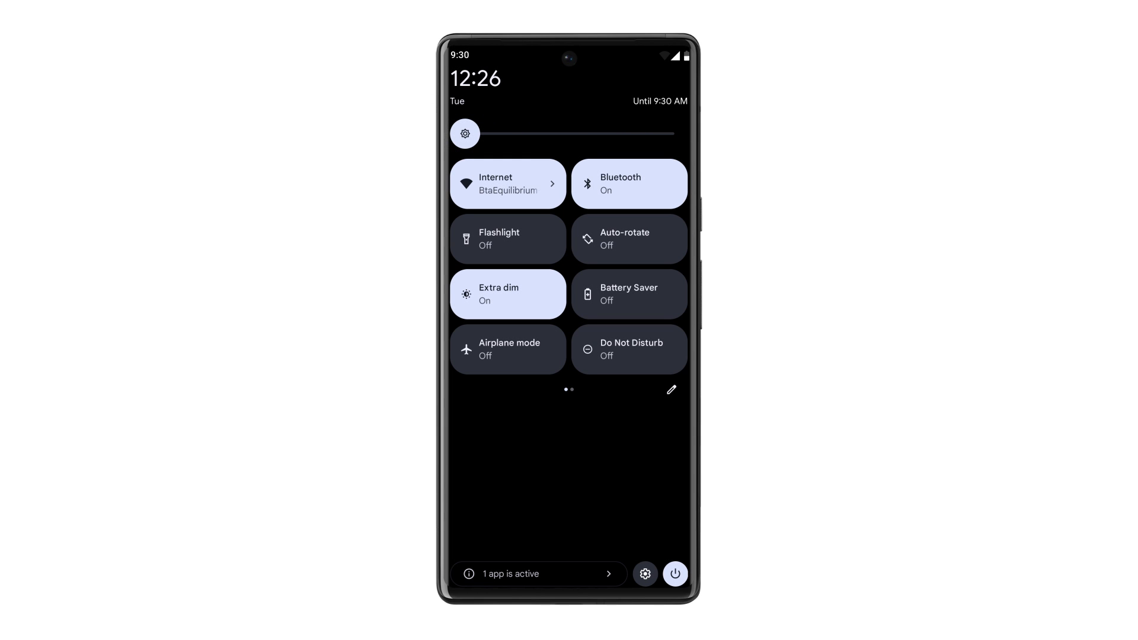
left_click(508, 294)
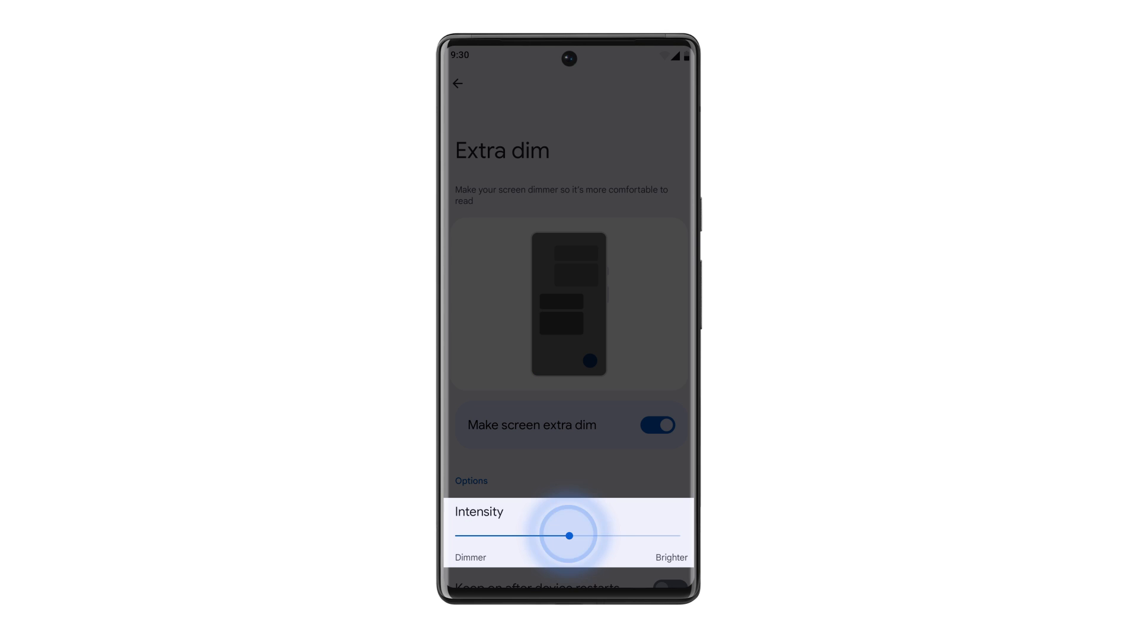
left_click_drag(569, 536, 460, 536)
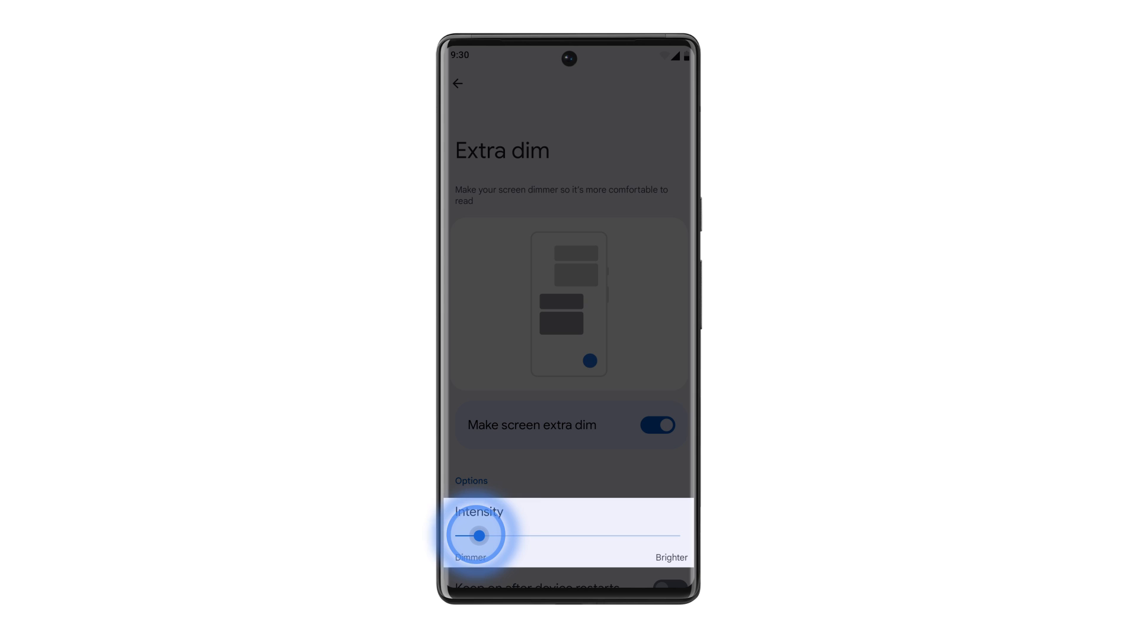
left_click_drag(479, 535, 572, 536)
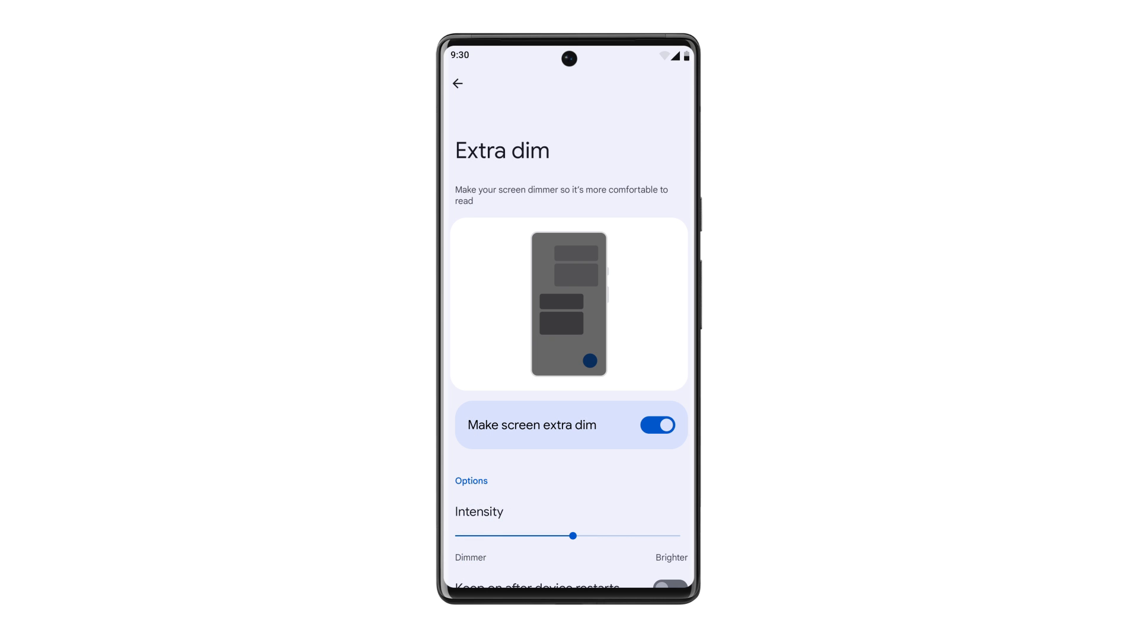
left_click(457, 84)
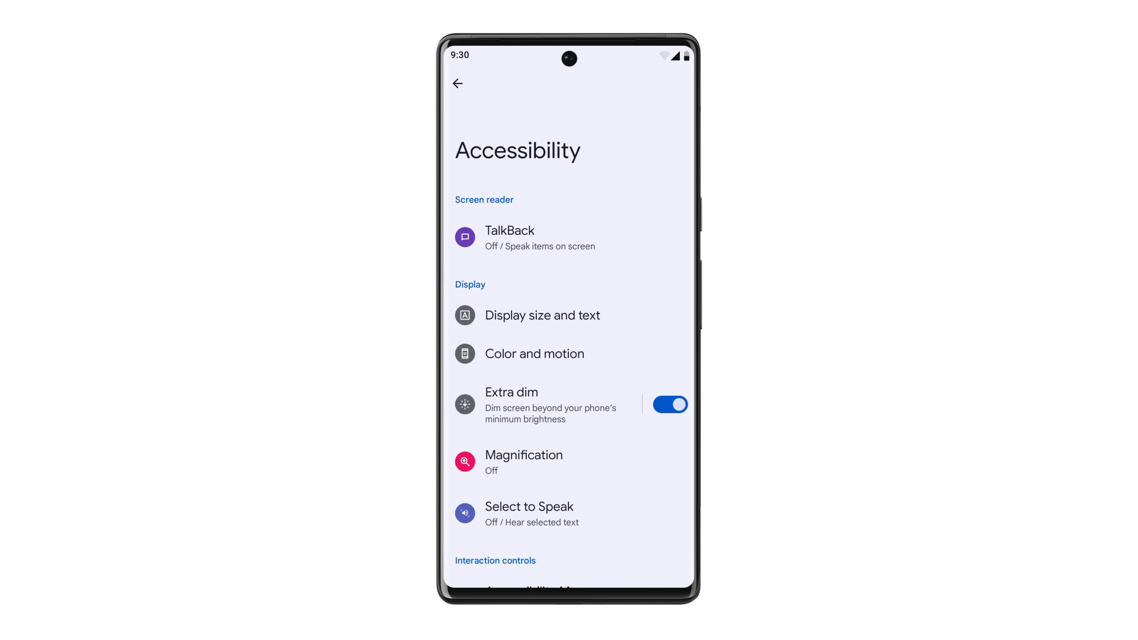
key("Home")
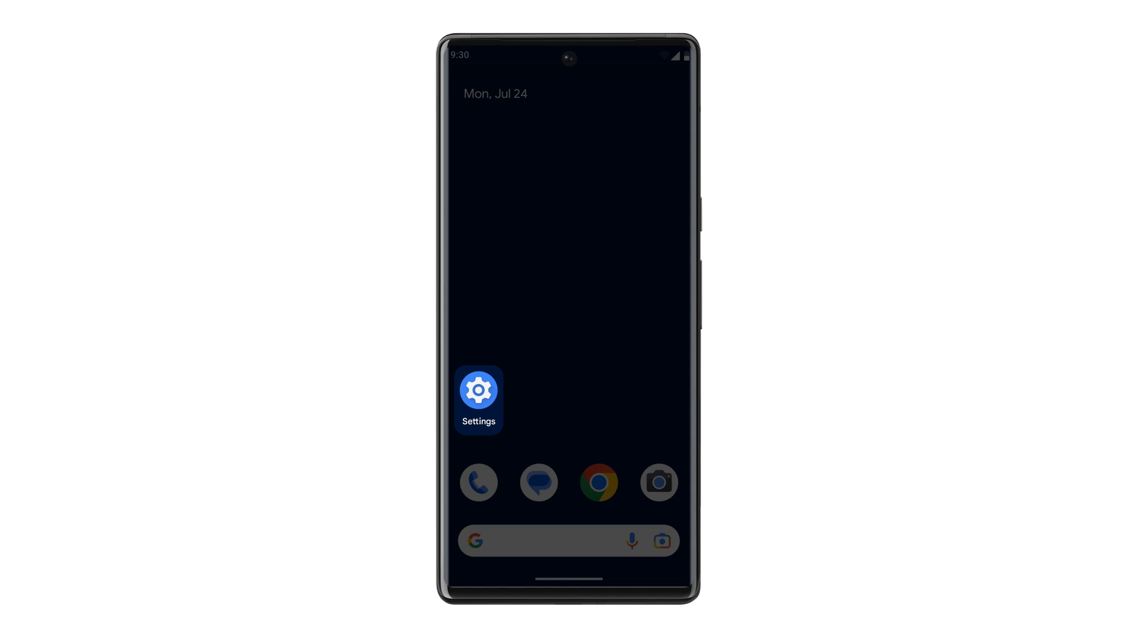
Go from the home screen into Settings > Accessibility > Display size and text
left_click(478, 391)
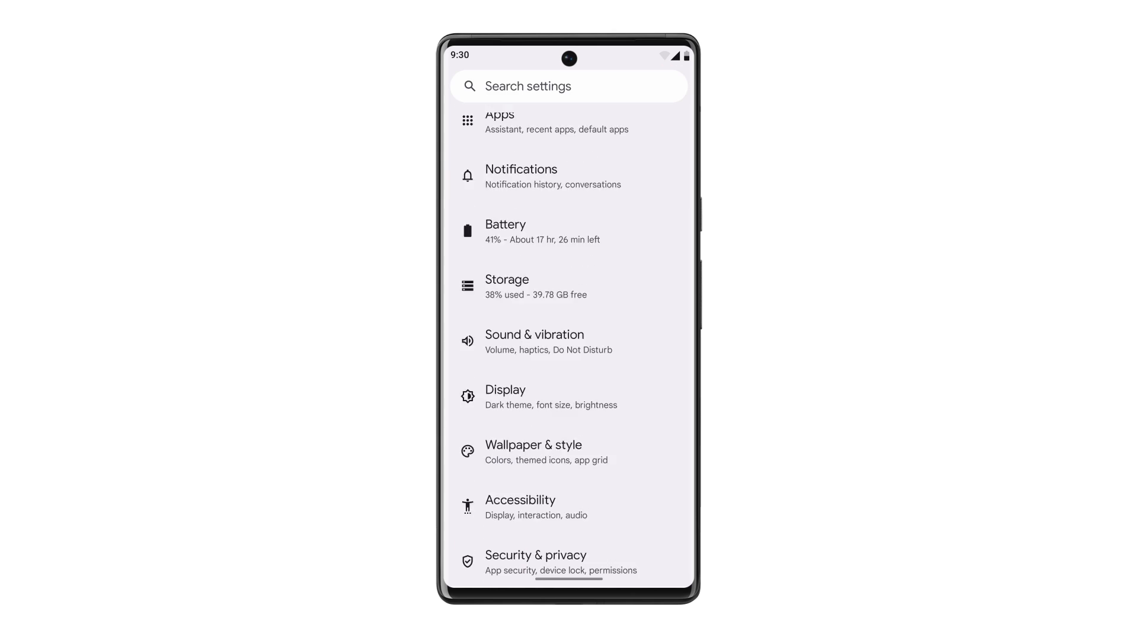
left_click(520, 501)
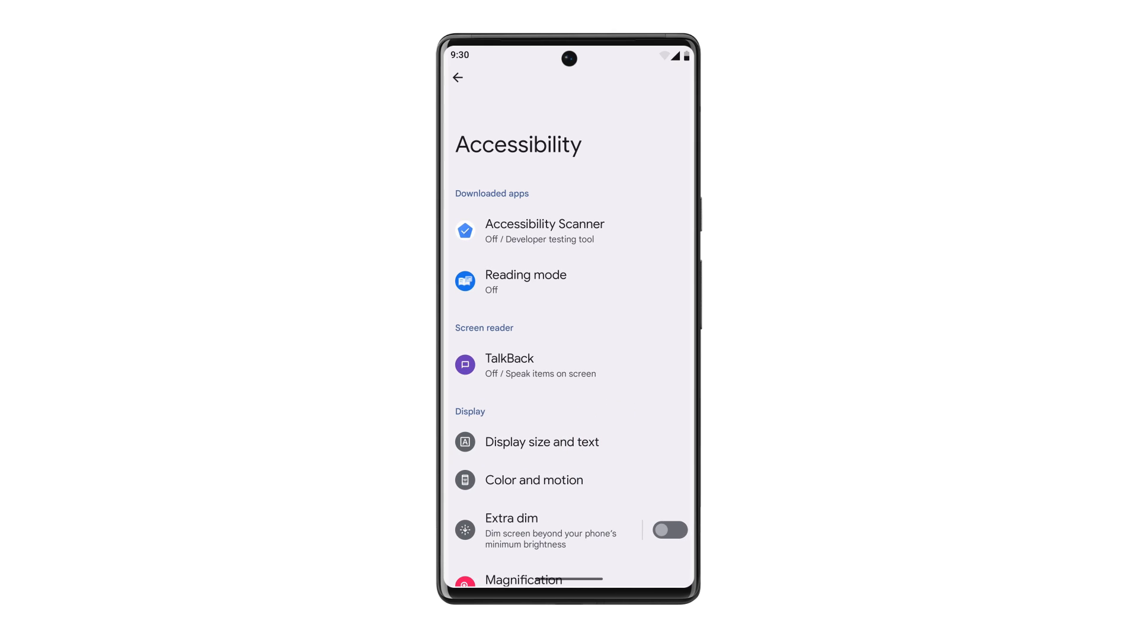
left_click(543, 443)
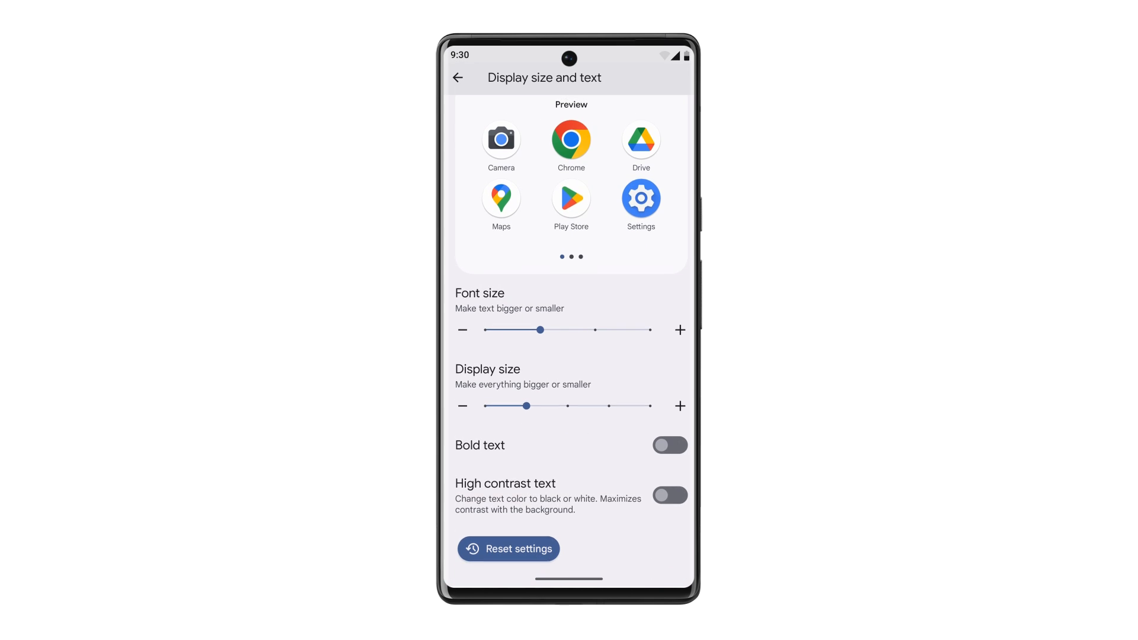